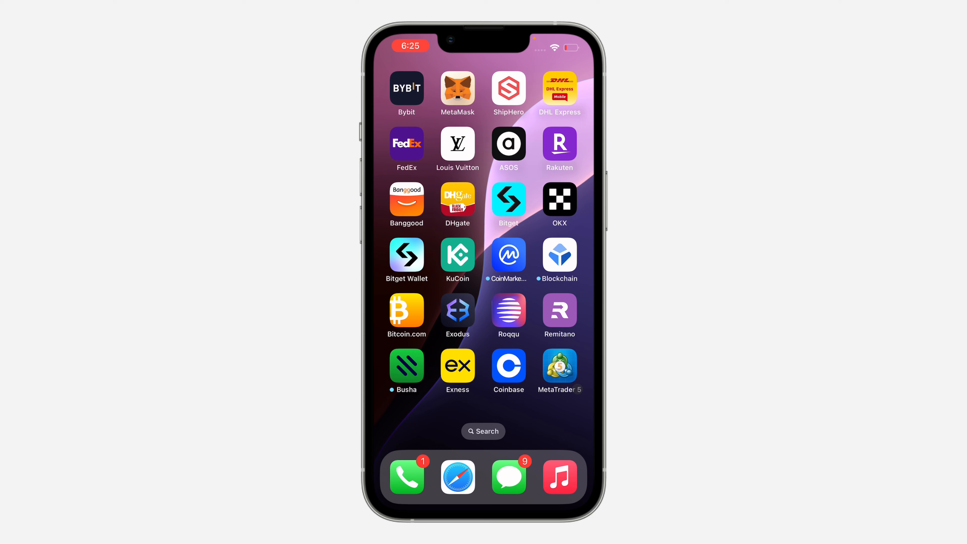
Step: Launch MetaTrader 5 from the Home Screen so the Quotes list of AUD pairs shows
left_click(559, 367)
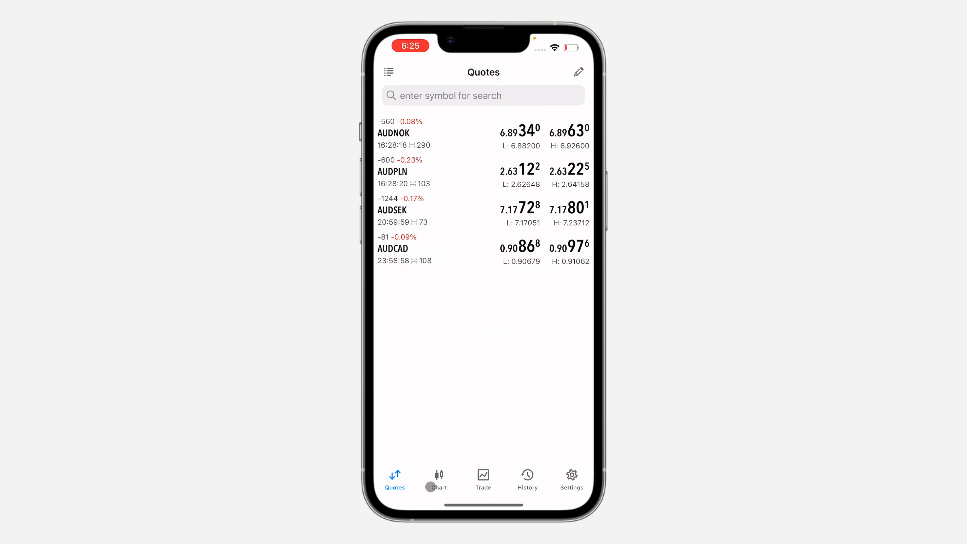
Step: Show the AUDCAD chart and change its timeframe from M1 to W1 weekly candles
left_click(439, 478)
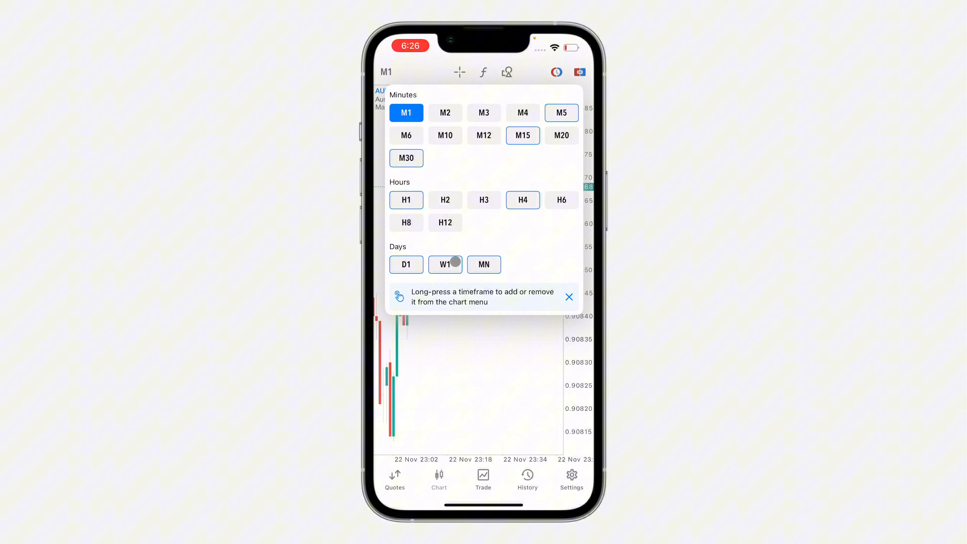
left_click(445, 264)
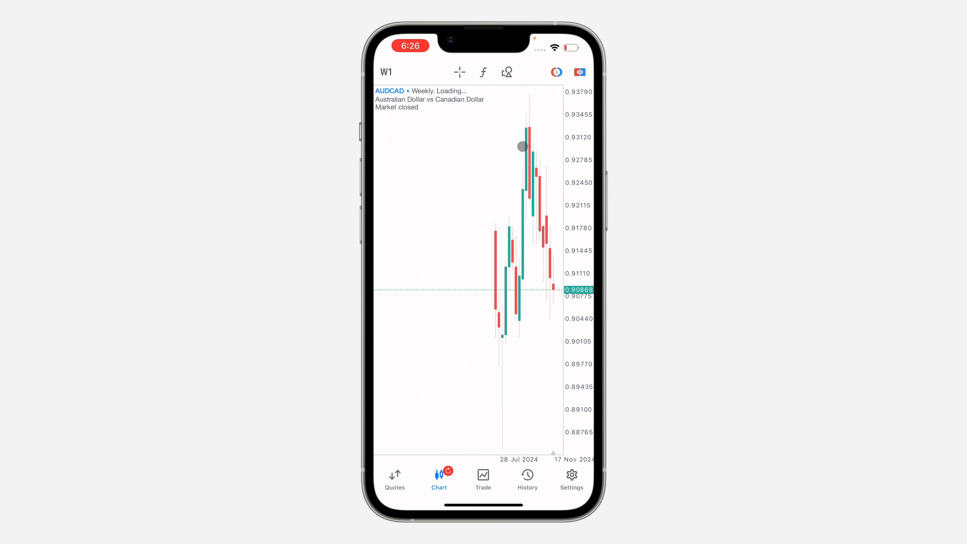